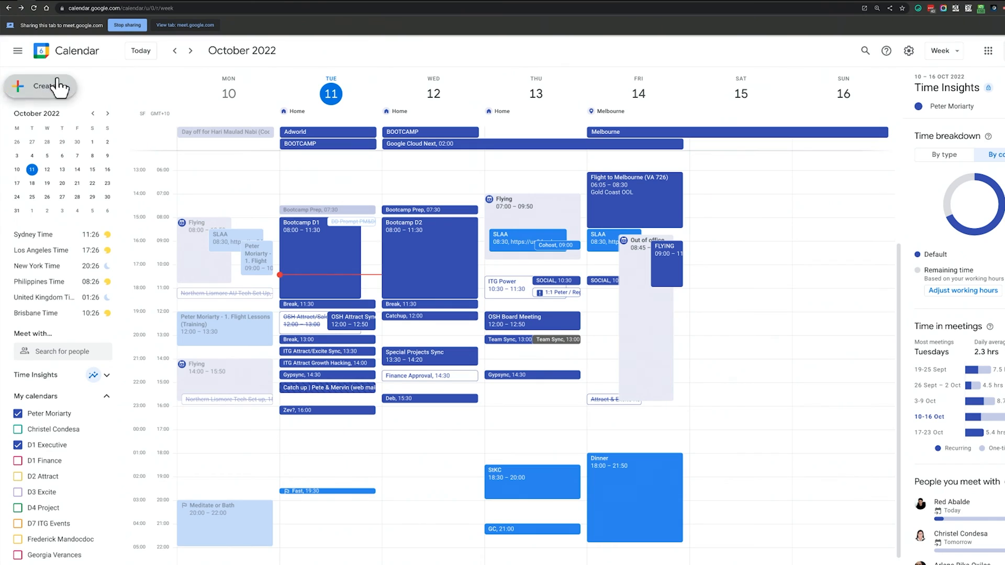
Create a new appointment schedule for next week with Monday marked unavailable
click(40, 87)
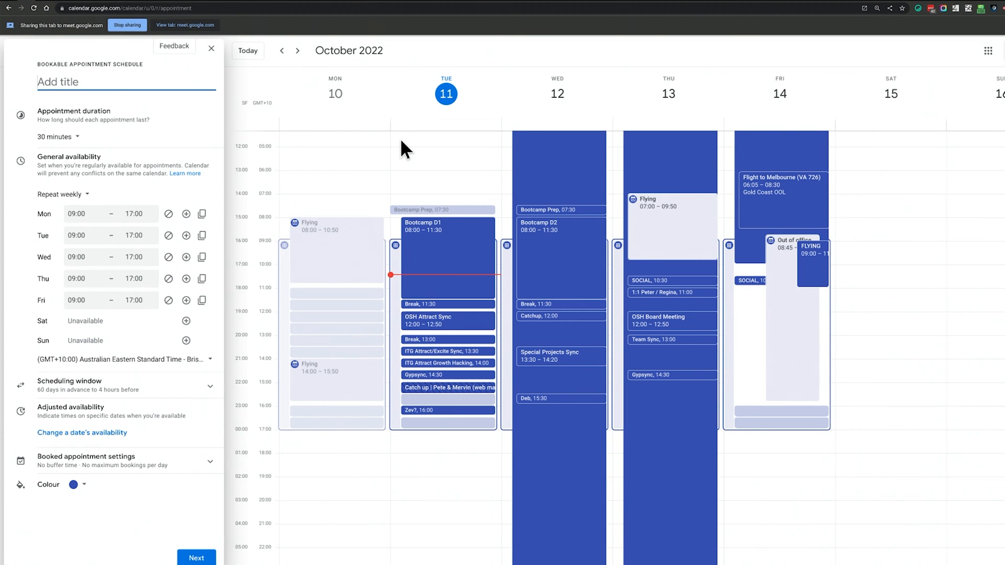
click(297, 50)
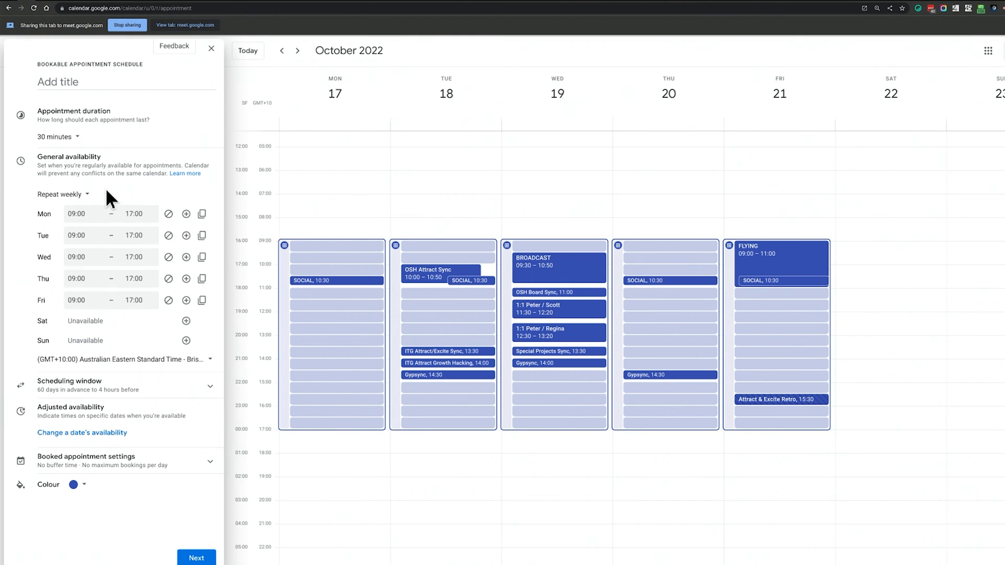
mouse_move(169, 213)
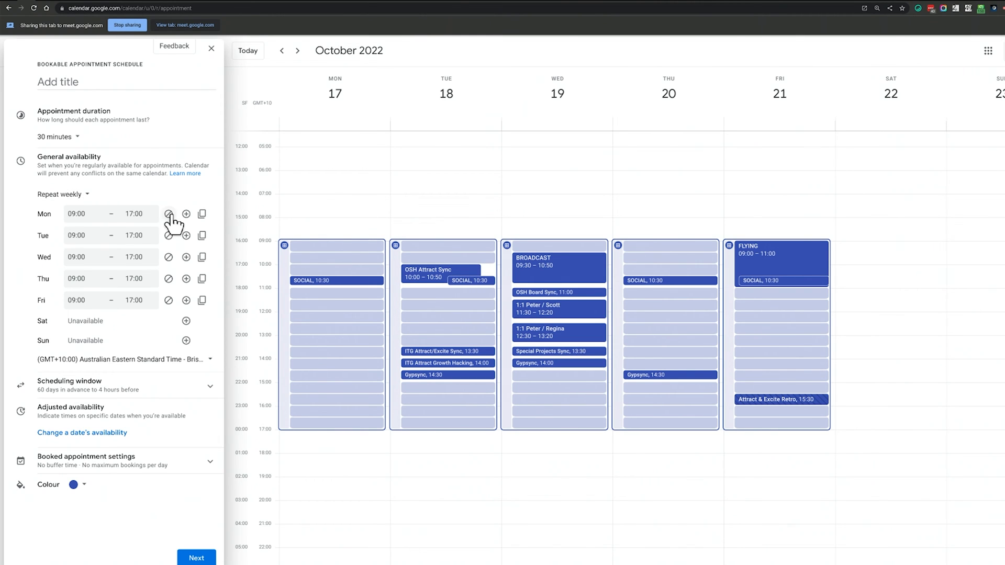
click(169, 214)
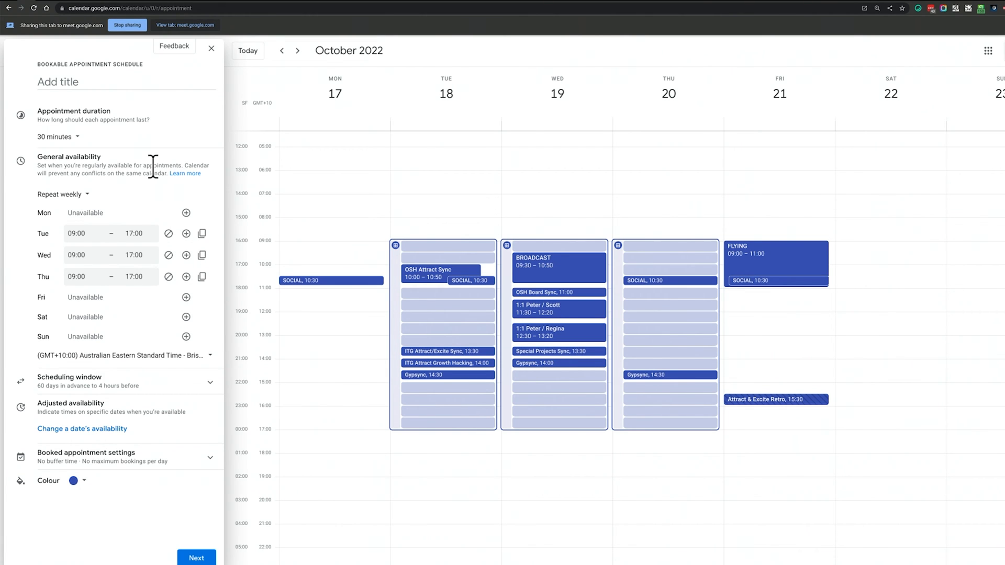
Mark Tuesday and Wednesday unavailable and end Thursday's availability at 16:00
click(167, 233)
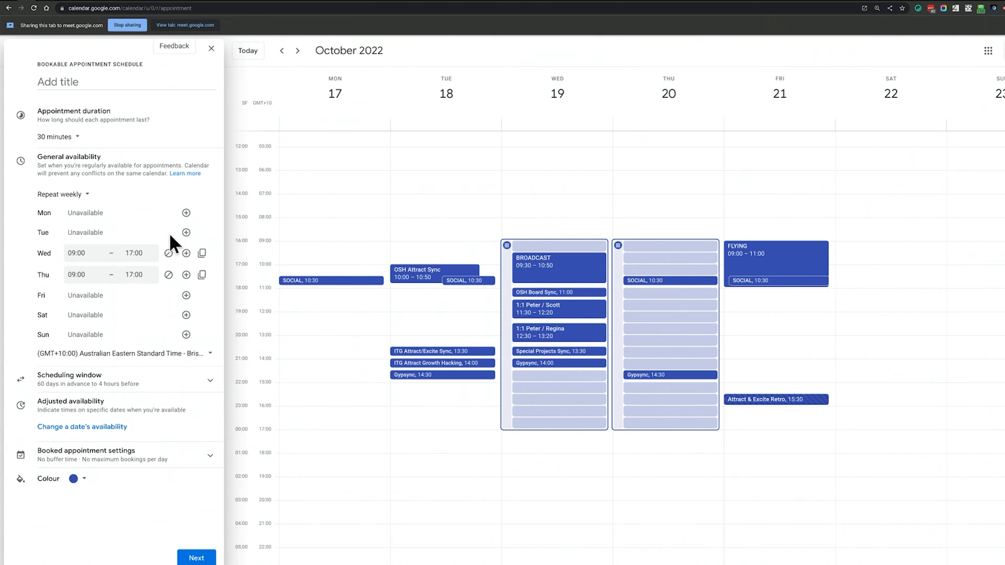
click(169, 252)
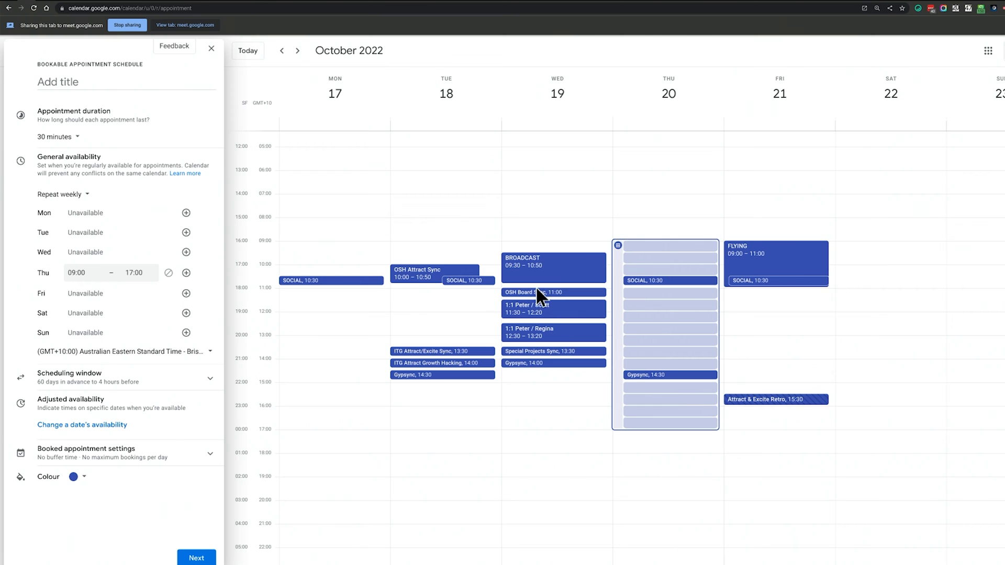
mouse_move(671, 326)
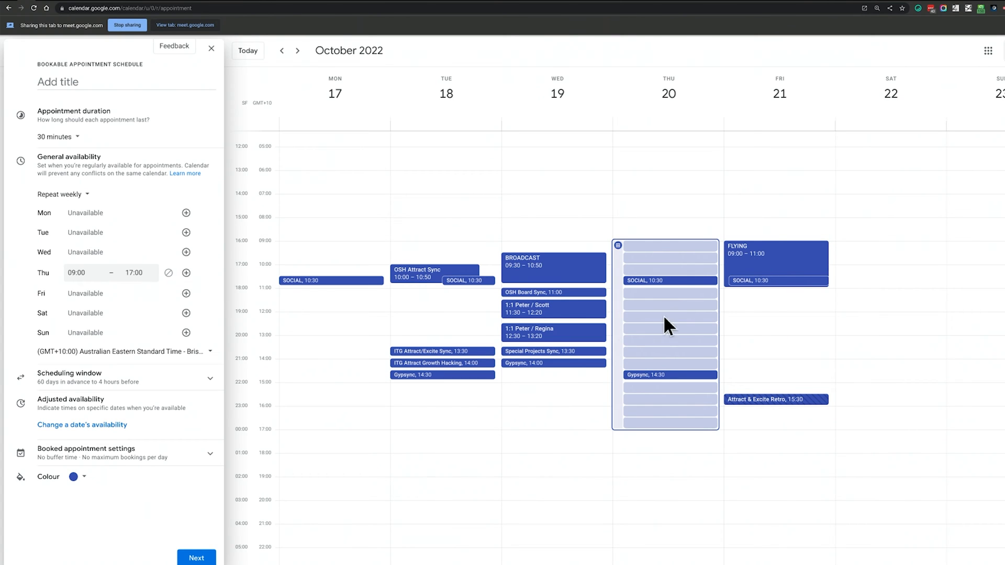
click(134, 272)
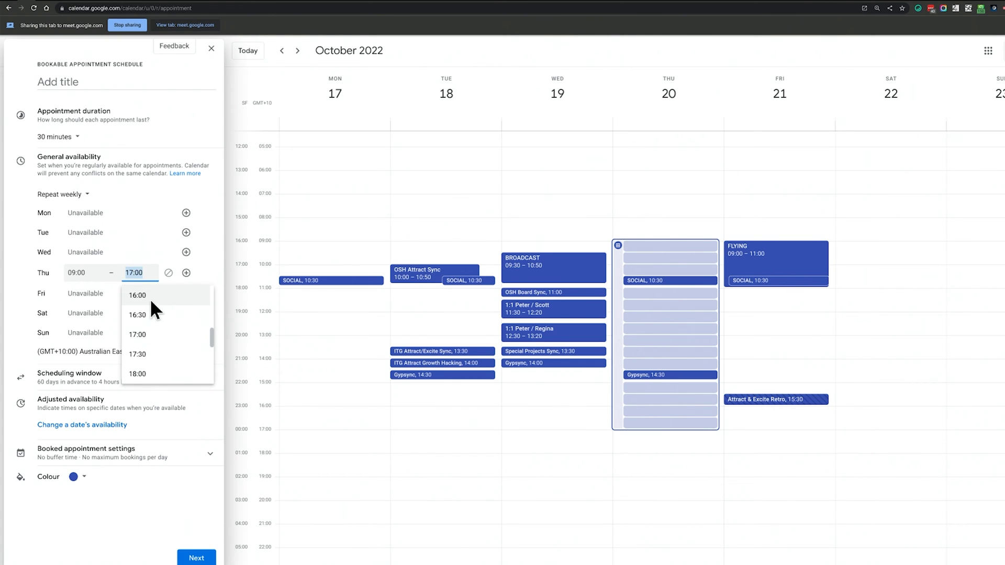
click(138, 295)
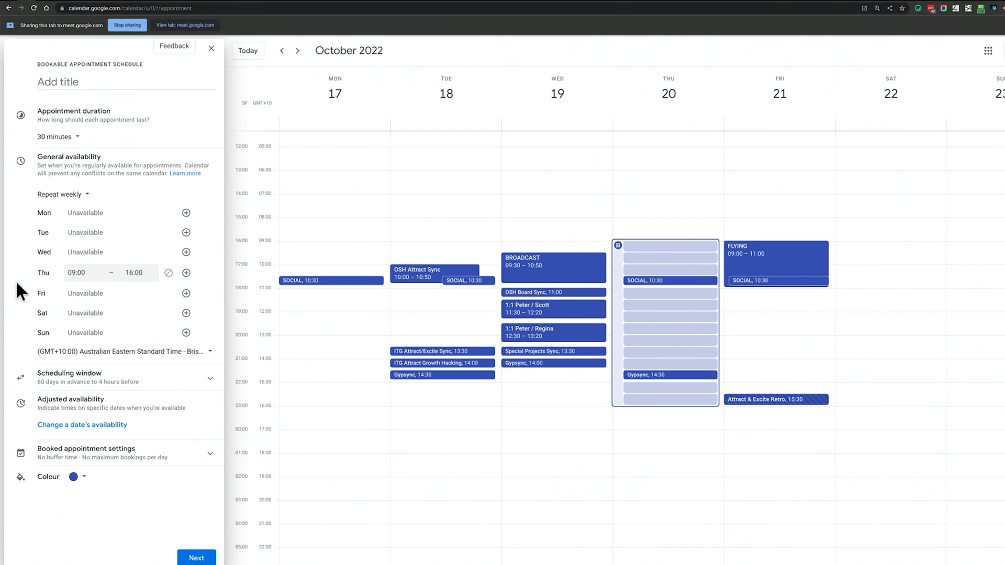
text(Boot)
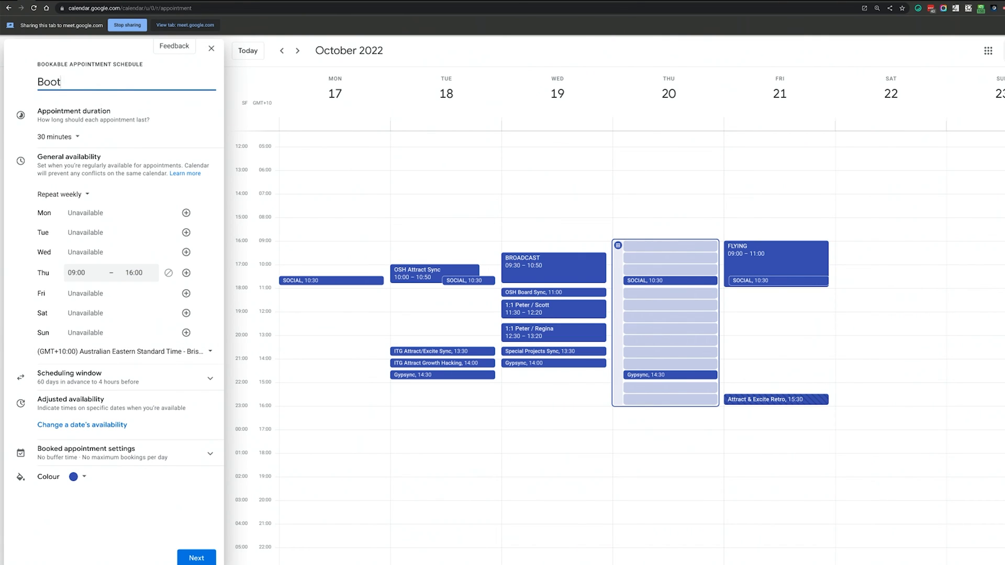
Title the schedule 'Boot time with Pete', keep 30-minute appointments and enable buffer time
text(time with Pete)
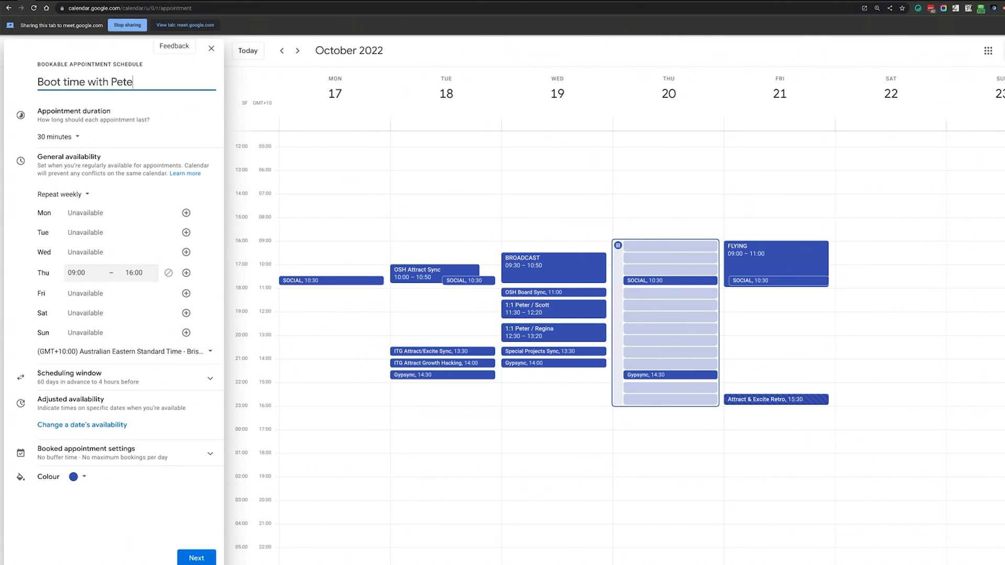
click(57, 136)
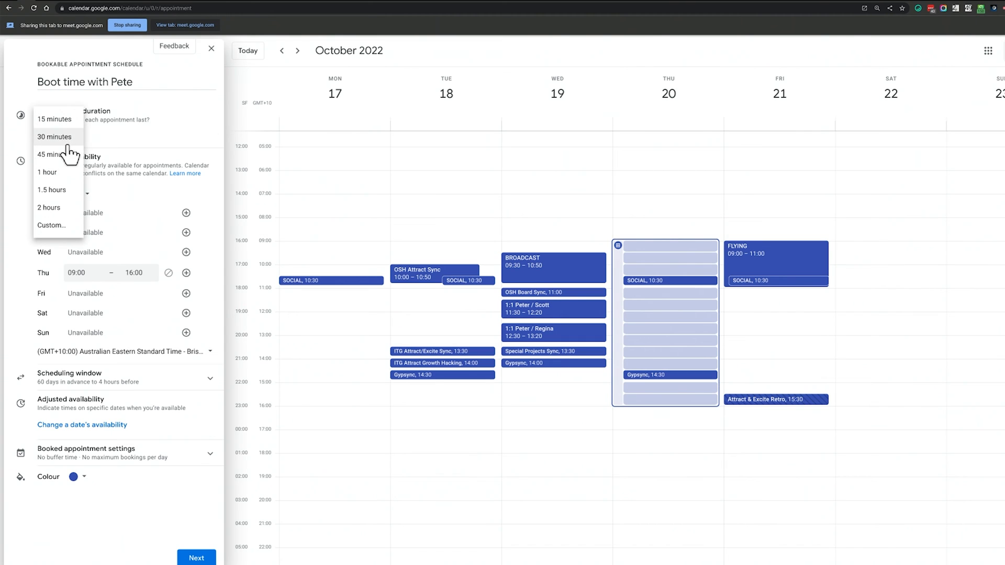
click(54, 136)
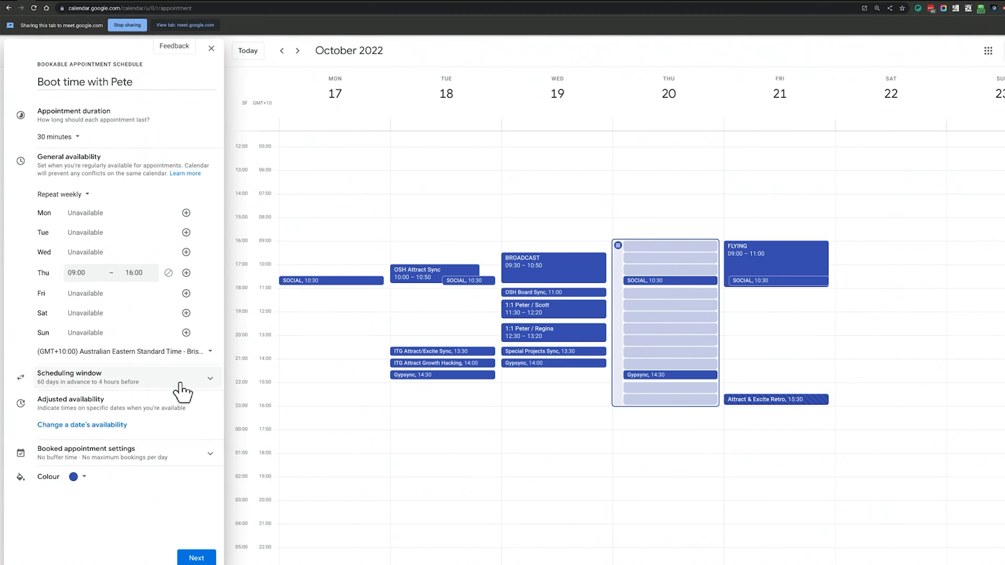
mouse_move(178, 392)
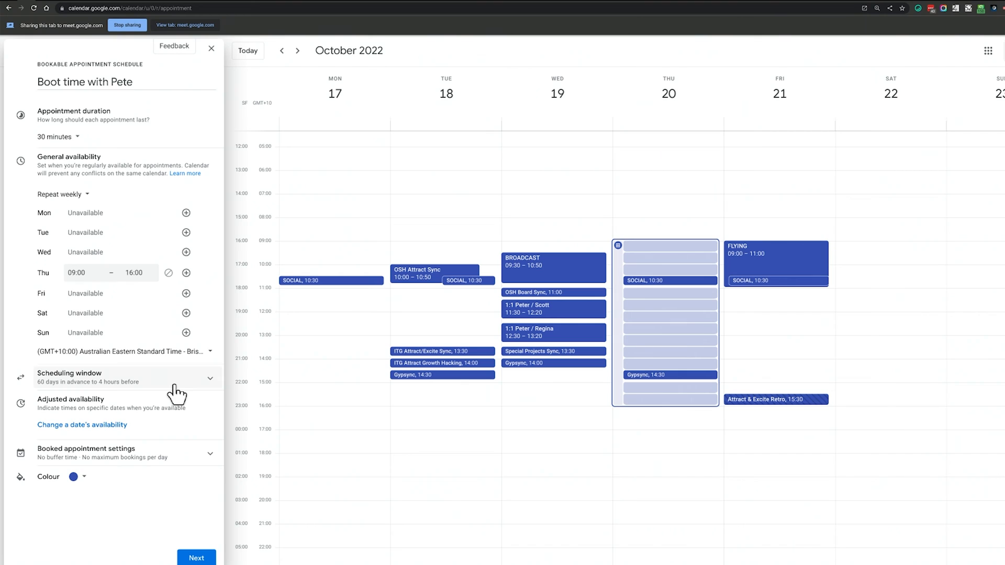
mouse_move(182, 387)
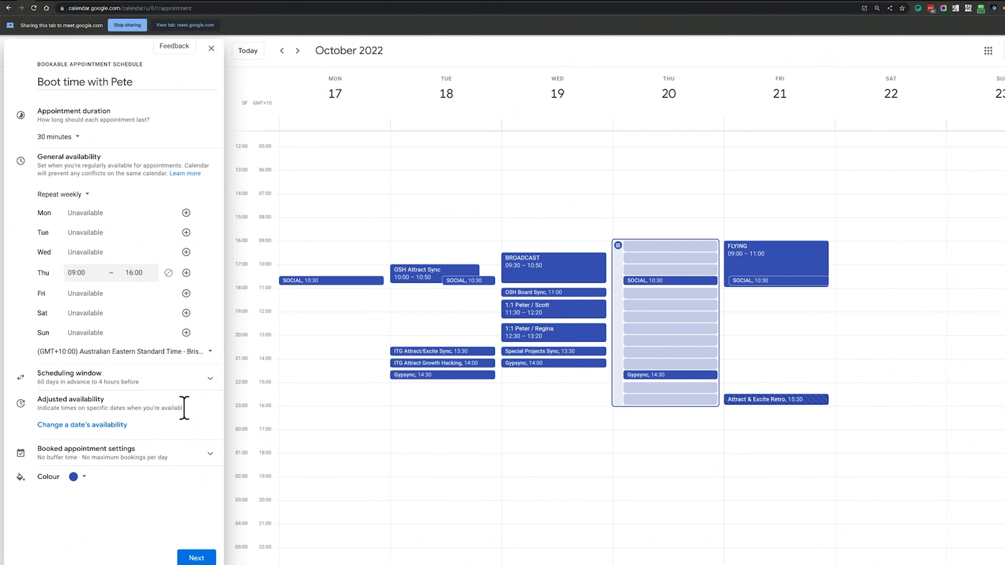
mouse_move(176, 459)
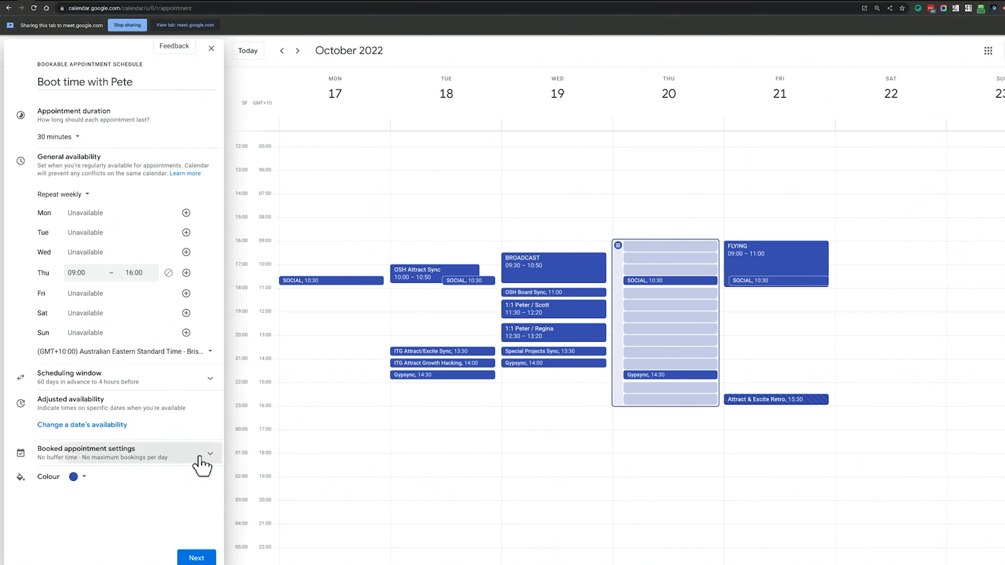
click(204, 452)
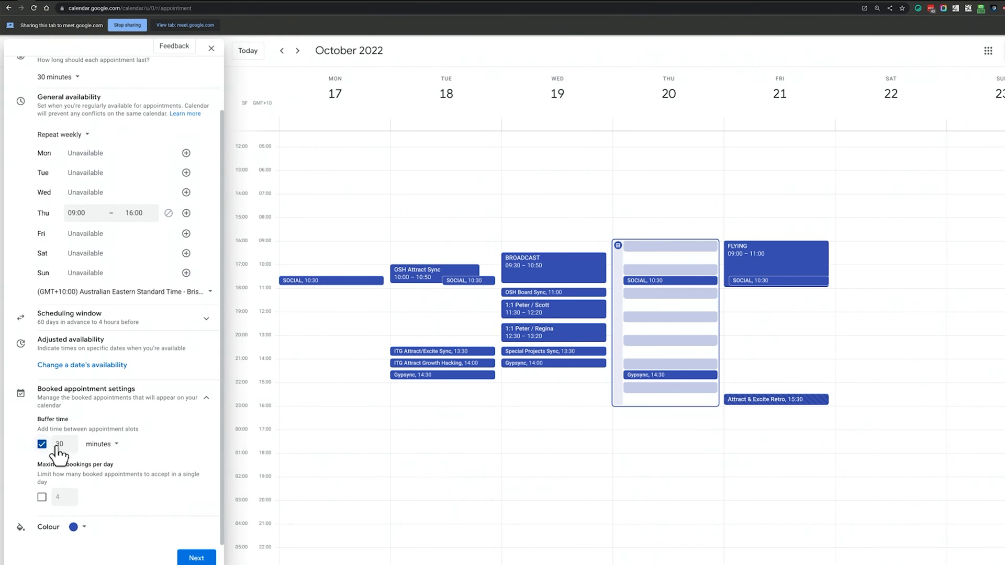
mouse_move(142, 450)
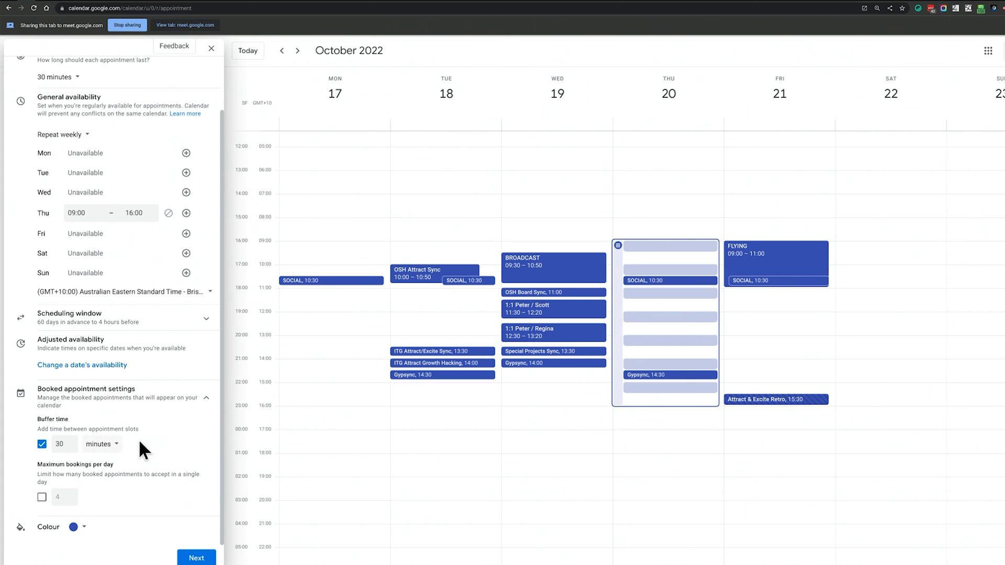
mouse_move(181, 442)
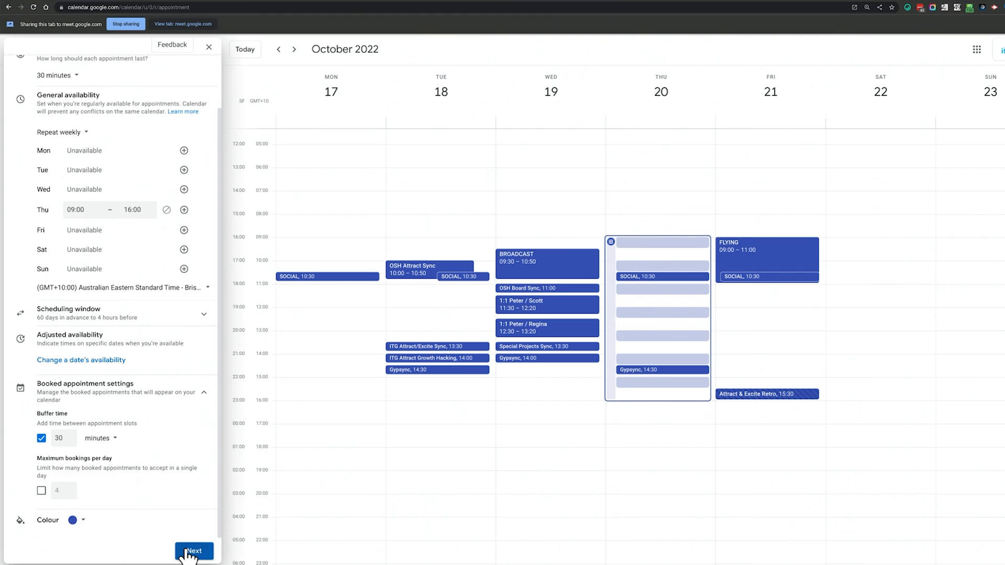
Save the 'Boot time with Pete' appointment schedule
click(193, 552)
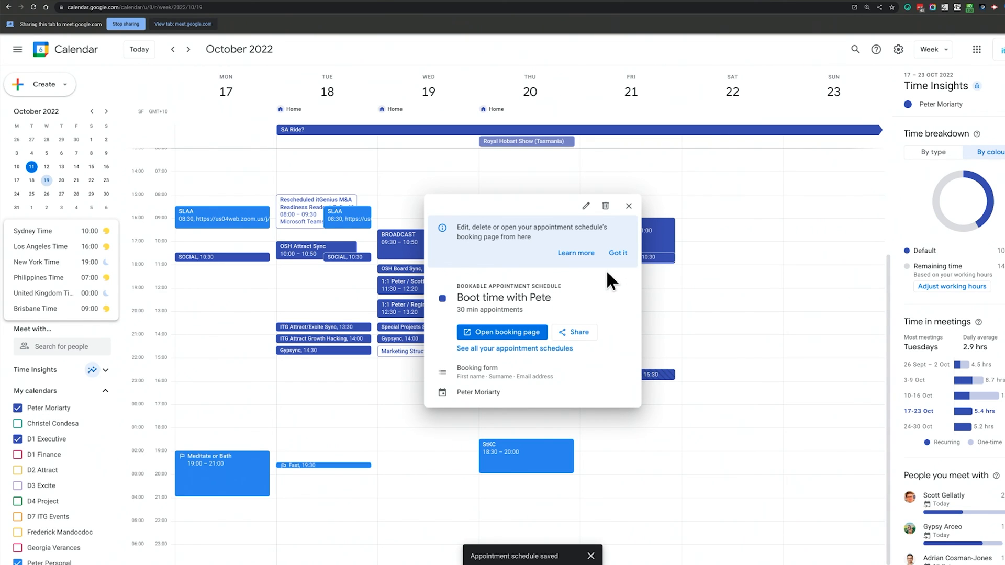
mouse_move(486, 336)
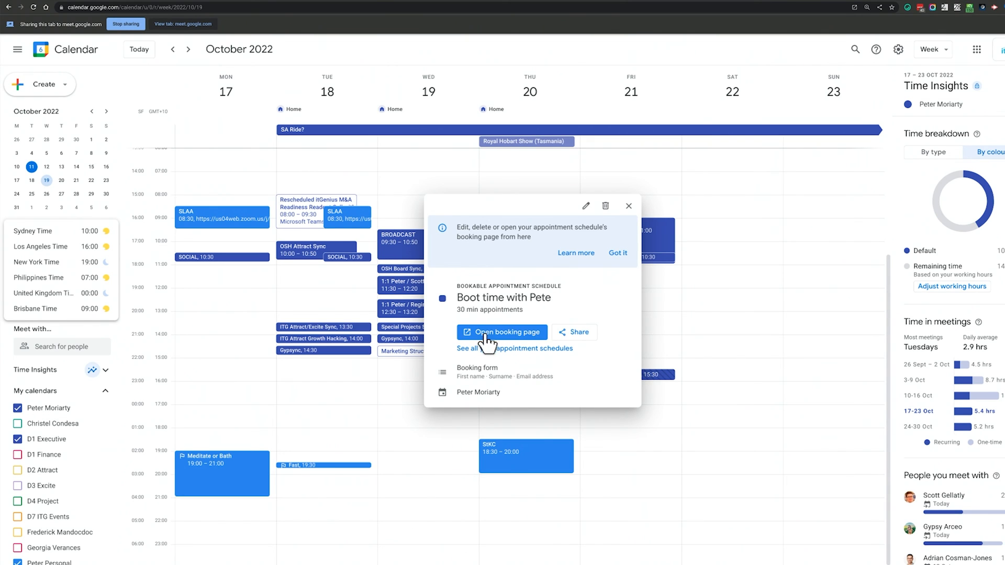
Open the public booking page for 'Boot time with Pete'
click(501, 332)
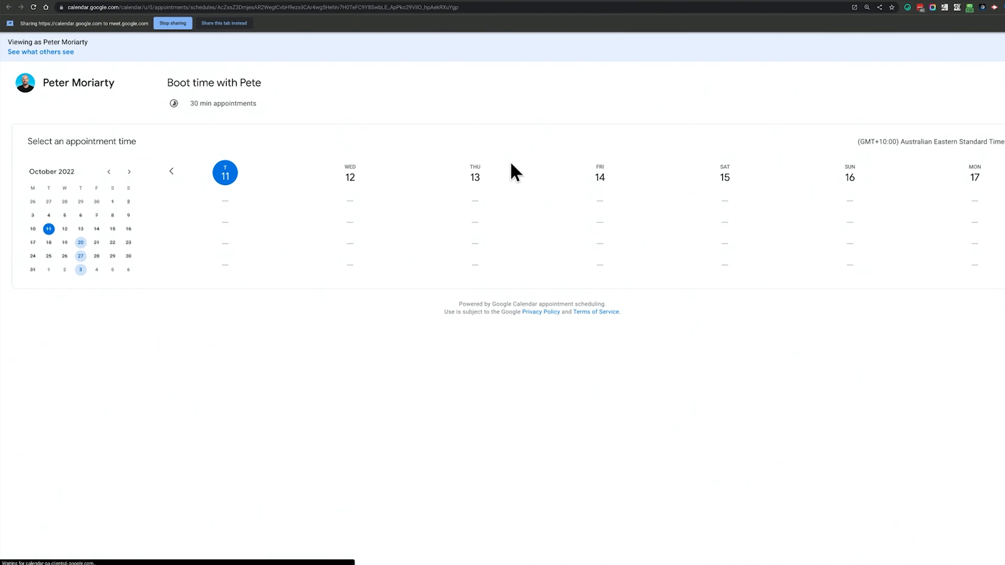
click(224, 23)
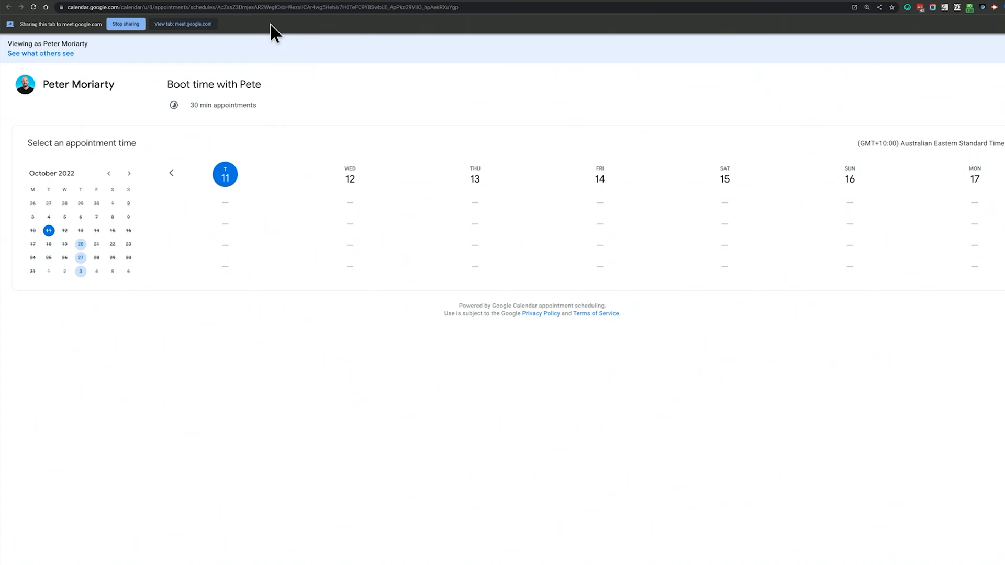
mouse_move(287, 95)
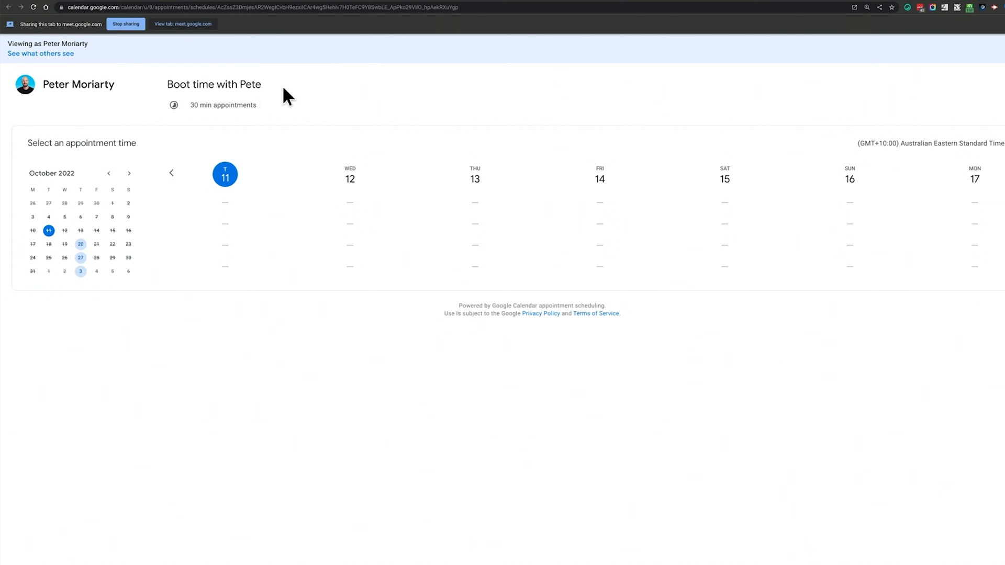
mouse_move(516, 122)
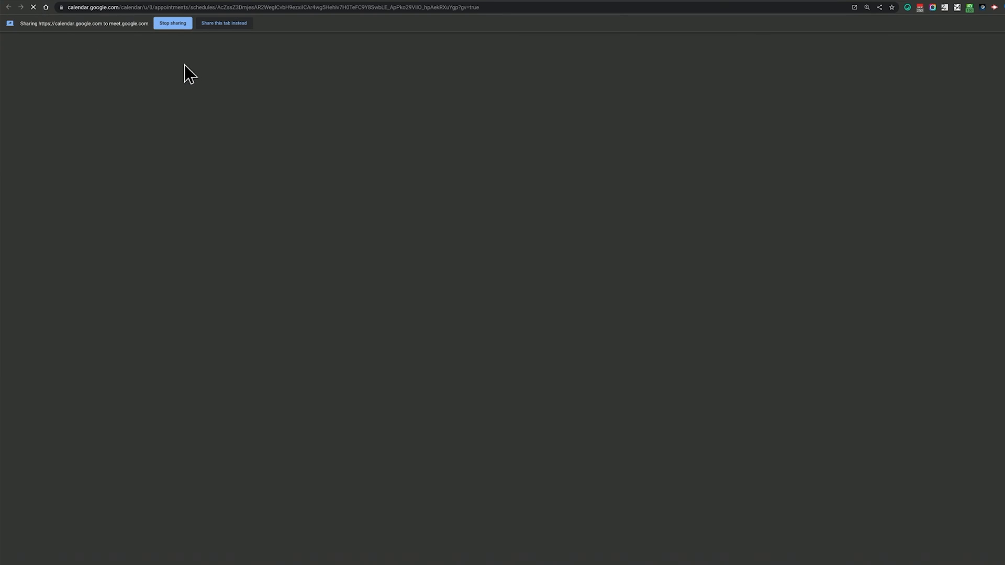
Go to the itGenius consultation page in a new browser tab
click(224, 23)
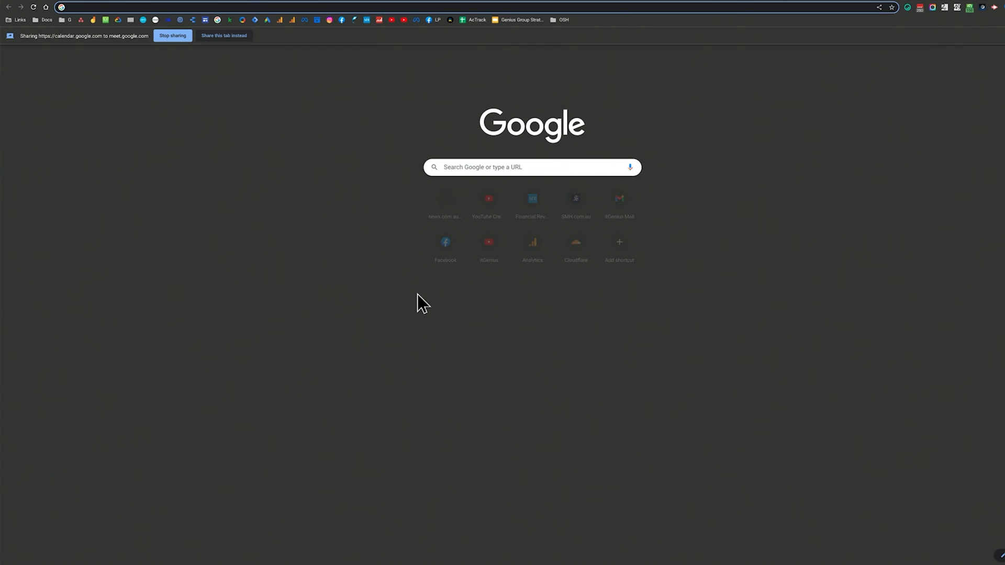
text(consu)
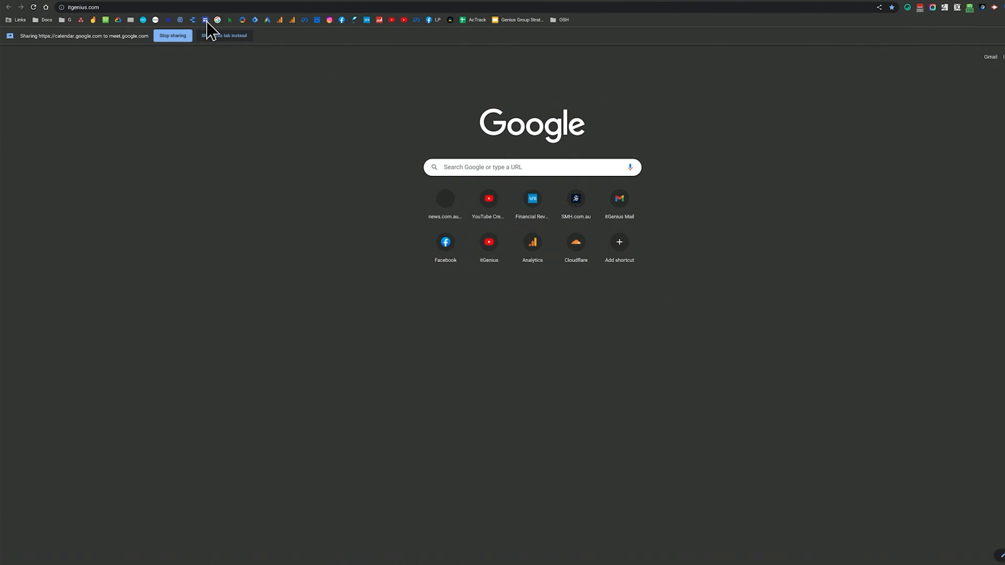
click(224, 35)
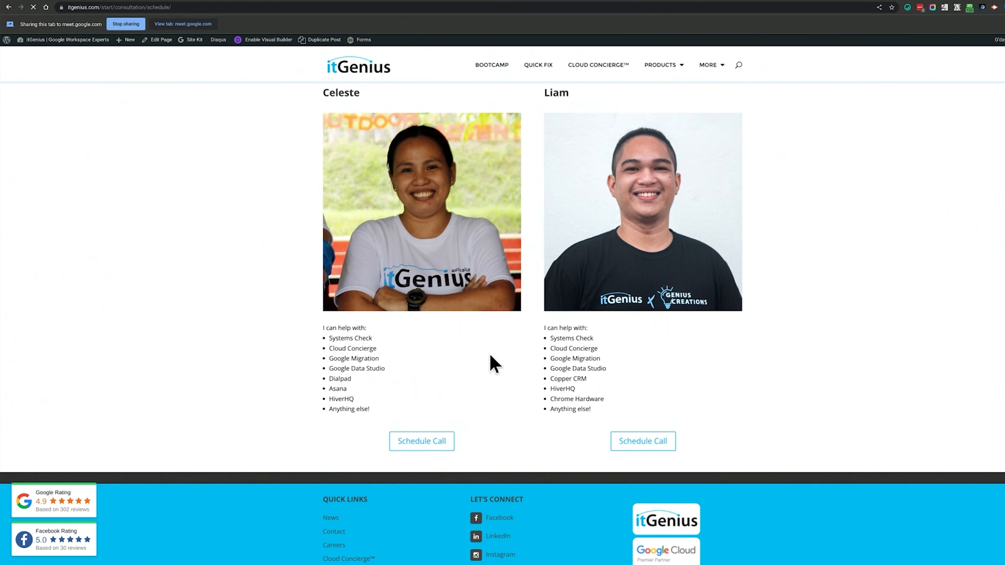
Schedule a strategy call with the first itGenius team member
click(421, 441)
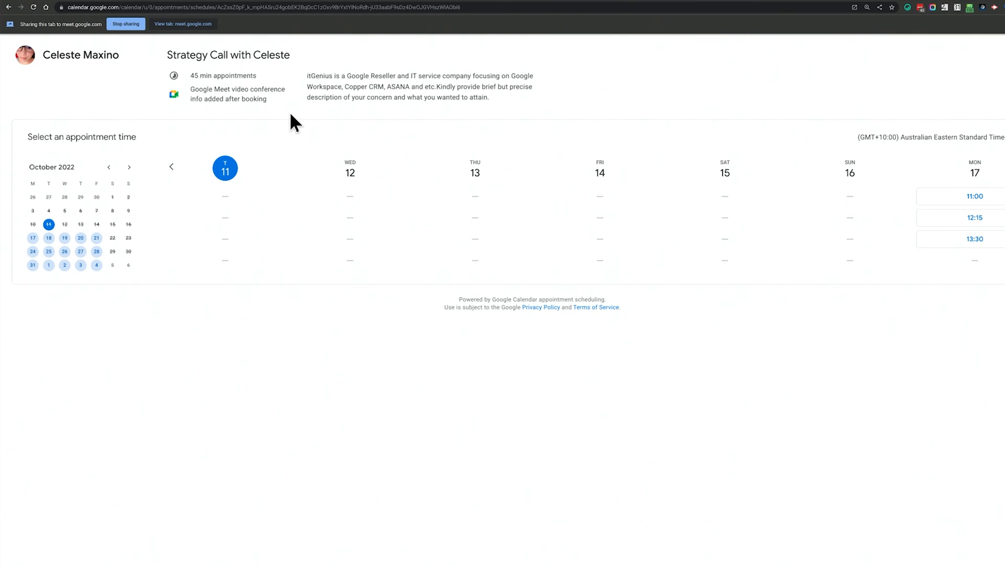